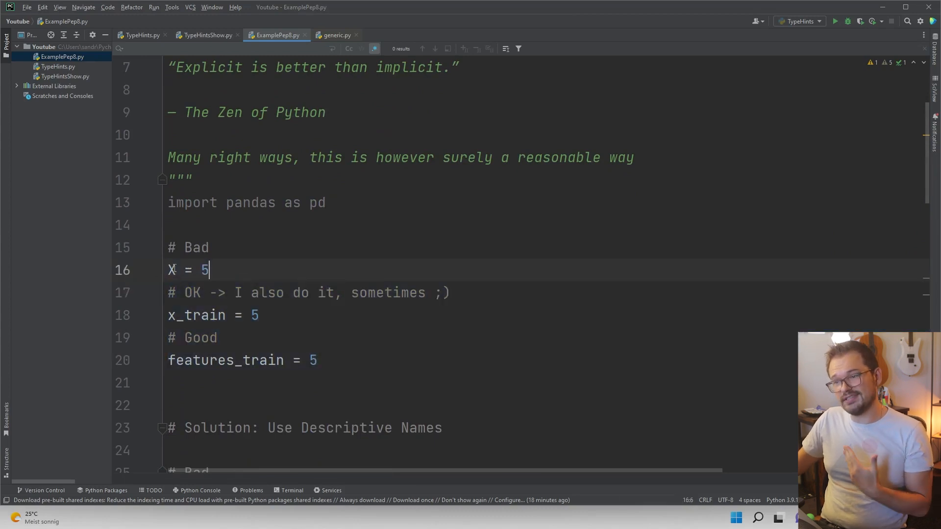
Compare the single-letter X variables with the descriptive features_train name in the naming example
double_click(171, 270)
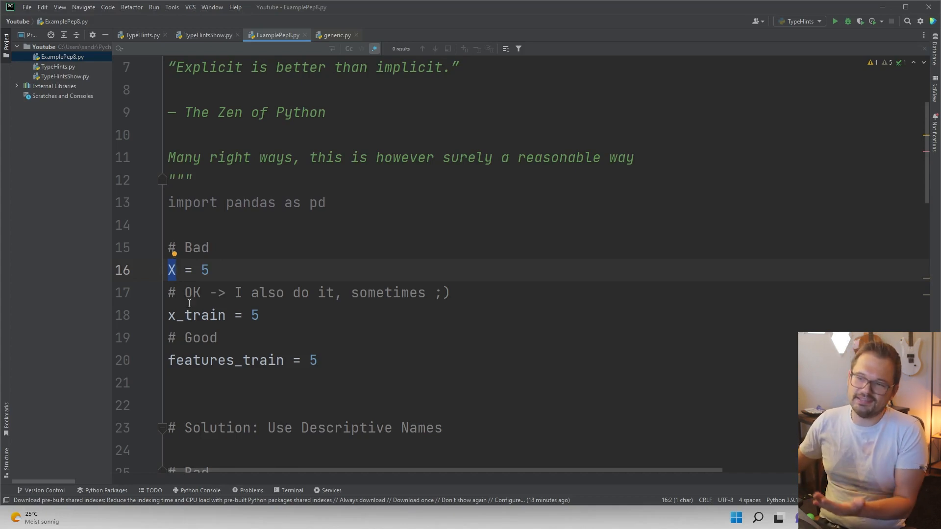
double_click(197, 315)
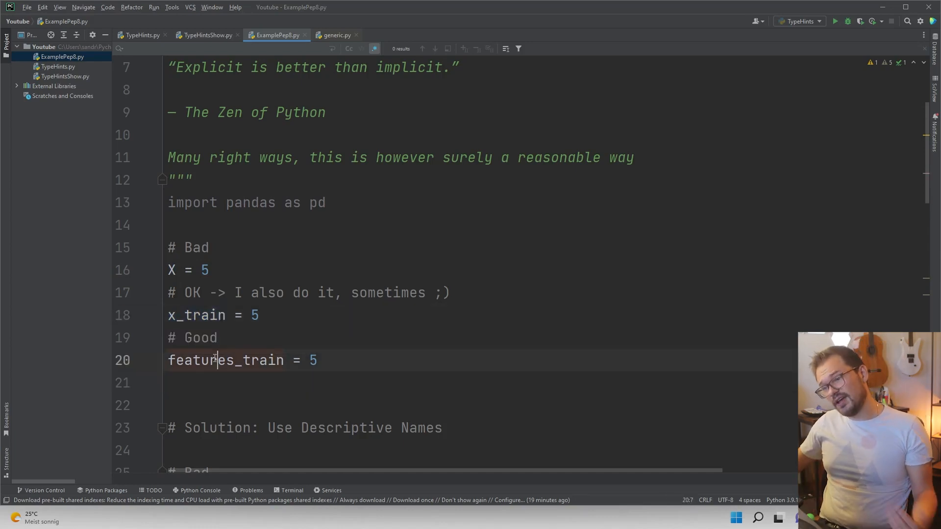
double_click(225, 360)
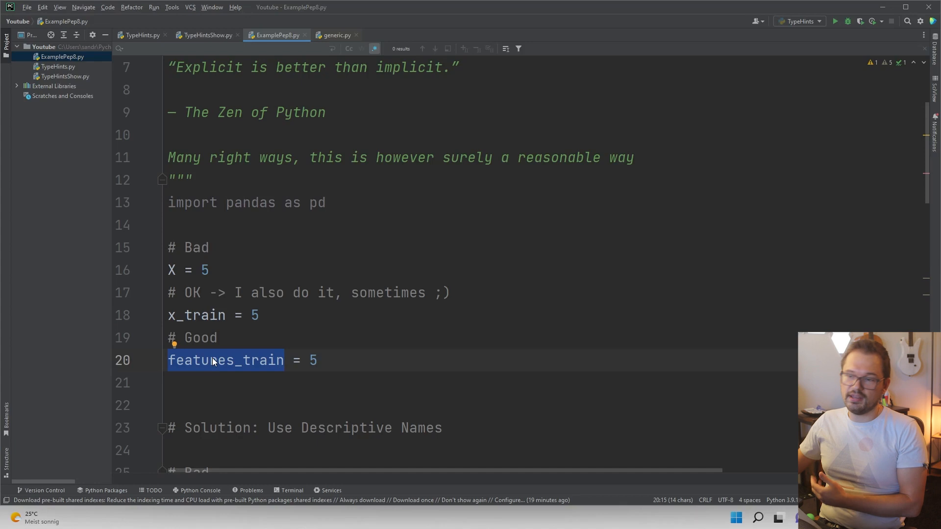
mouse_move(275, 360)
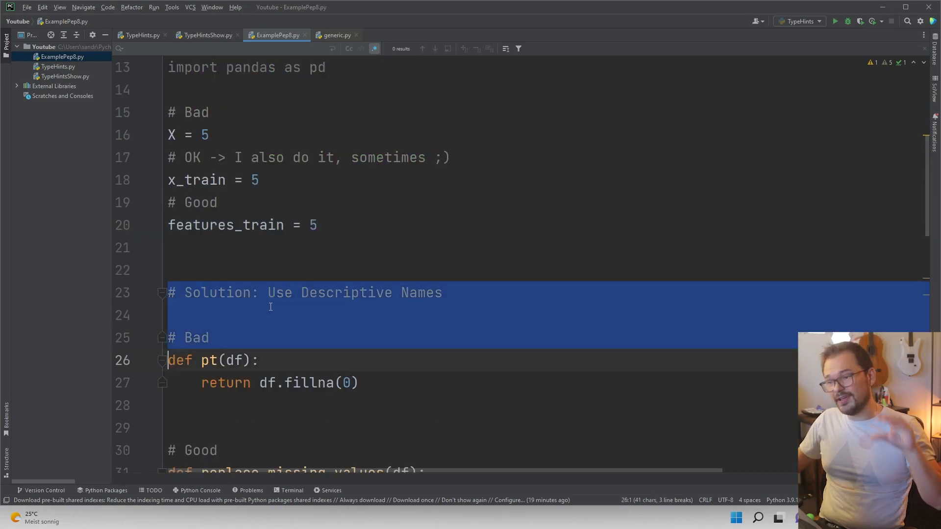
scroll("down", 3)
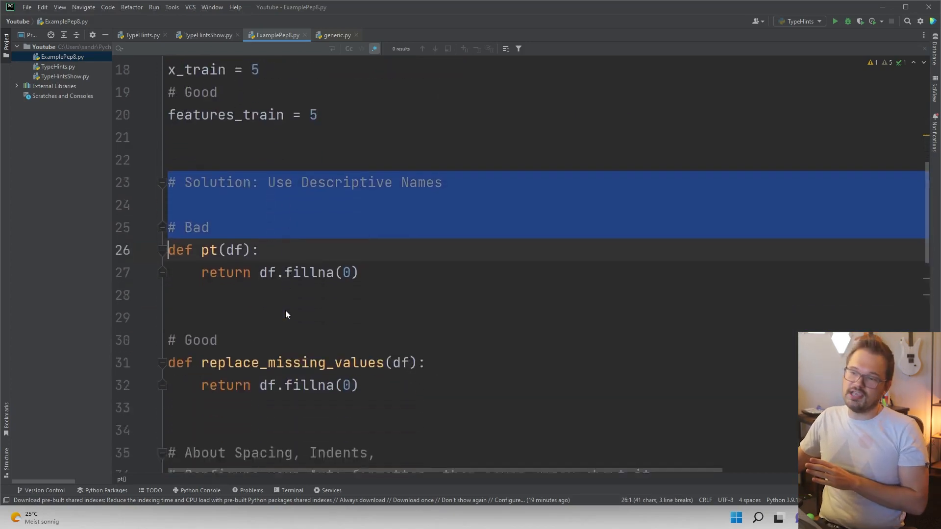
double_click(209, 224)
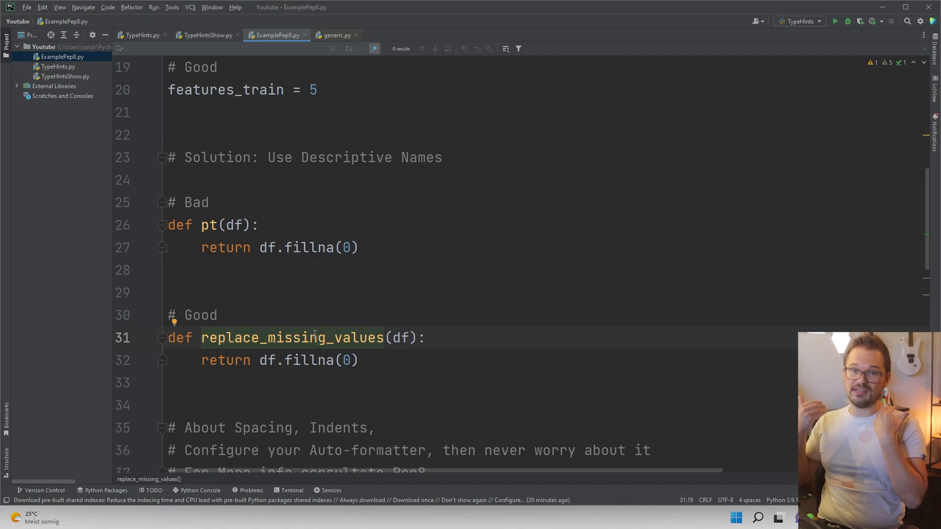
Highlight my_bool in the good condition and add the '==Non' comparison text
scroll("down", 3)
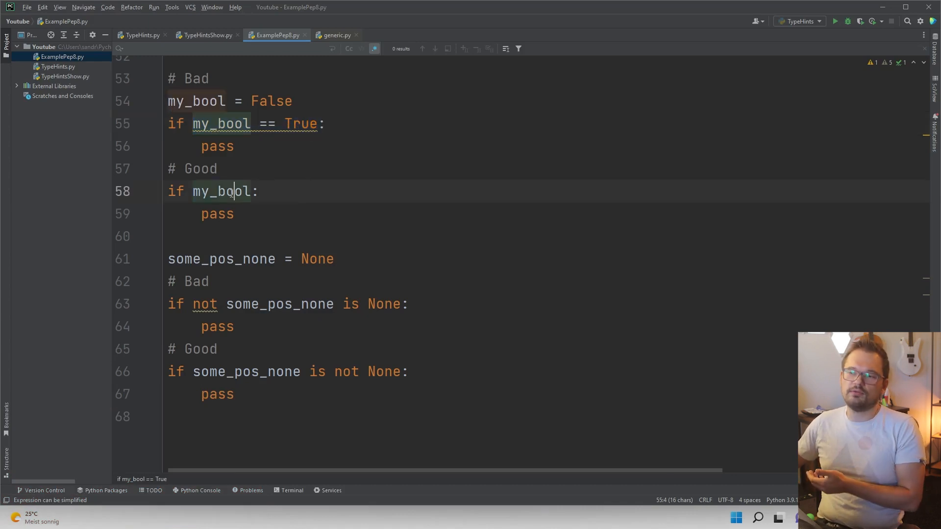
double_click(221, 191)
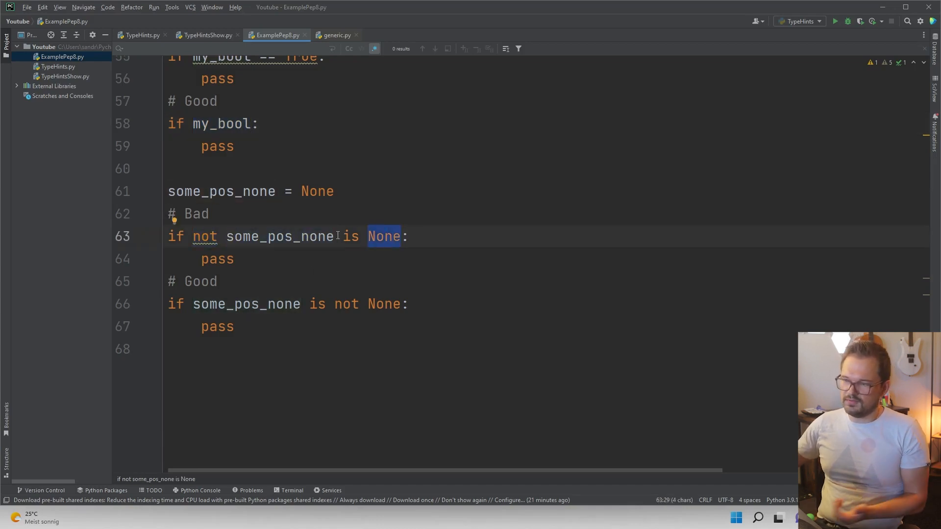
type("==Non")
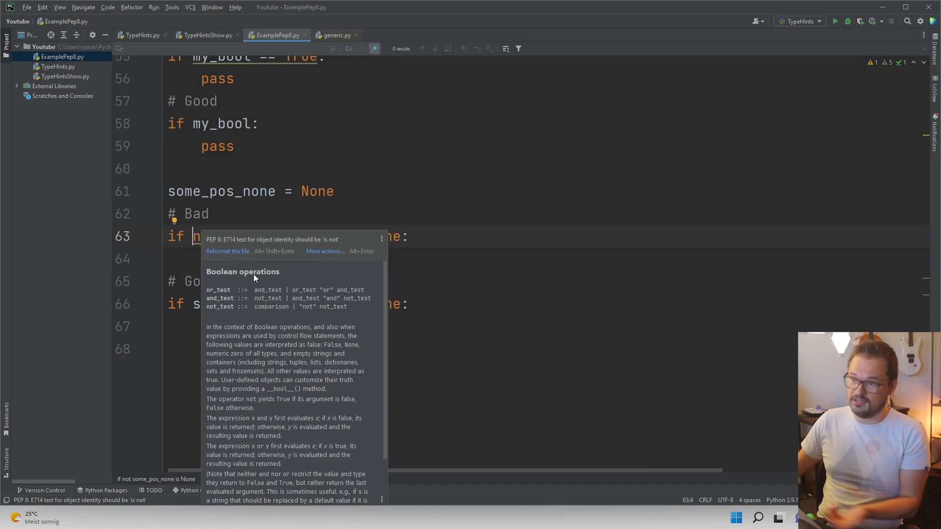
Switch to TypeHints.py and enter the split_train_test signature with a 'float | int' hint
left_click(58, 67)
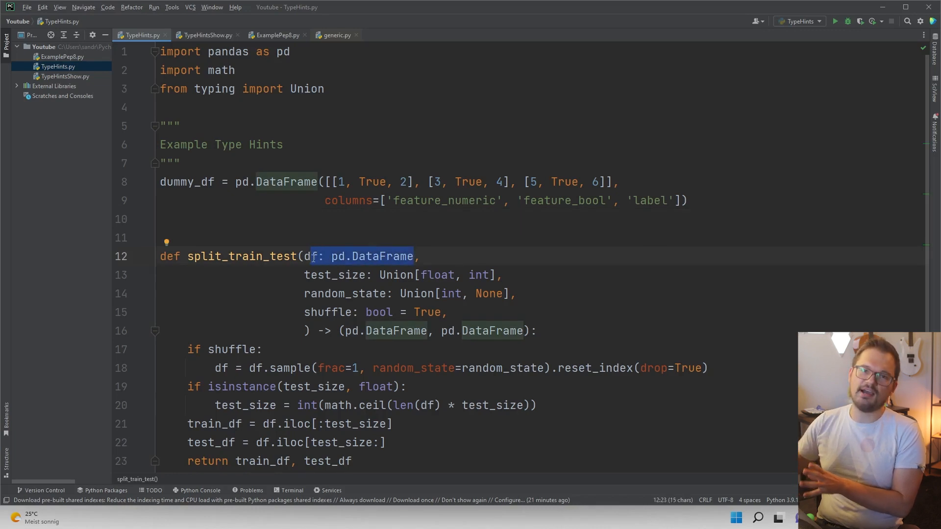
mouse_move(282, 278)
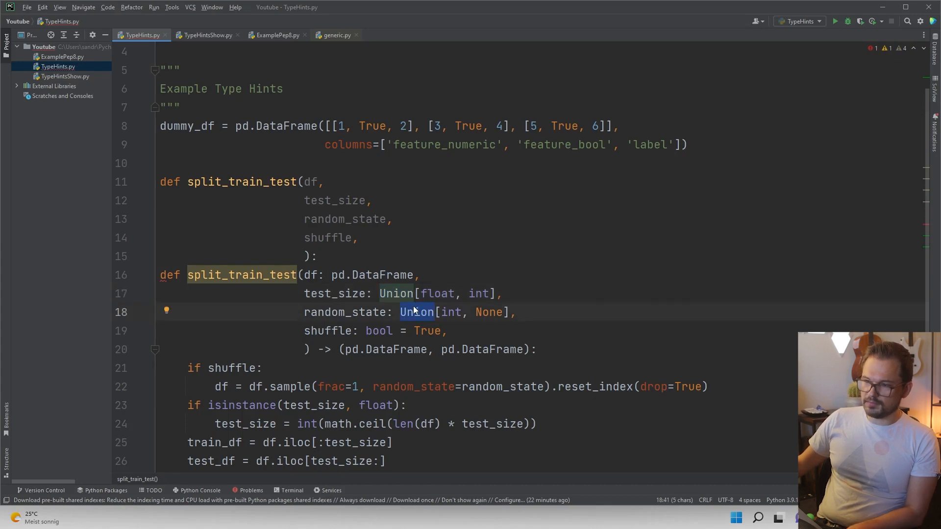
mouse_move(379, 206)
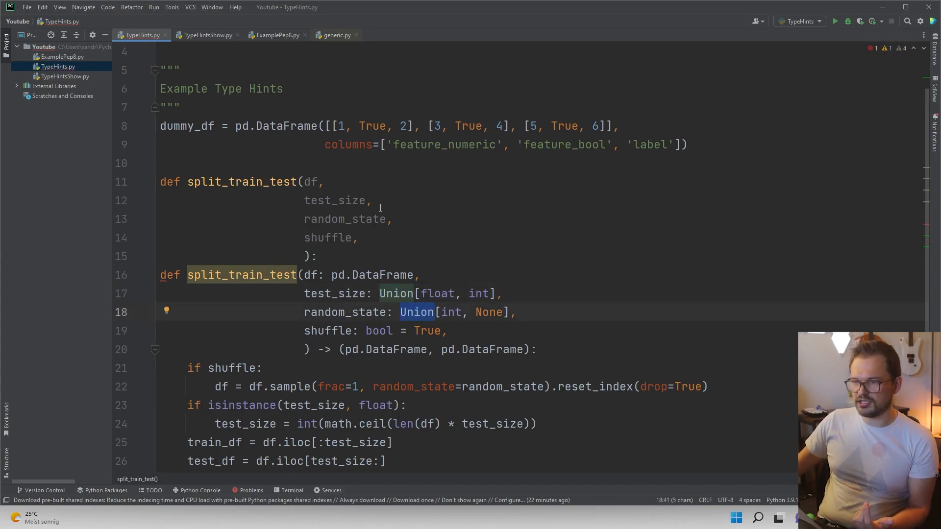
type("fl")
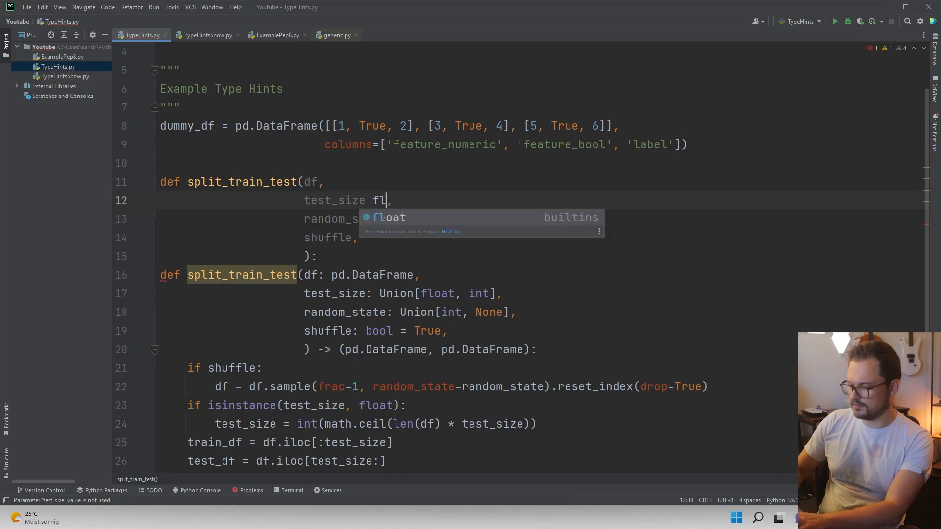
type("float |")
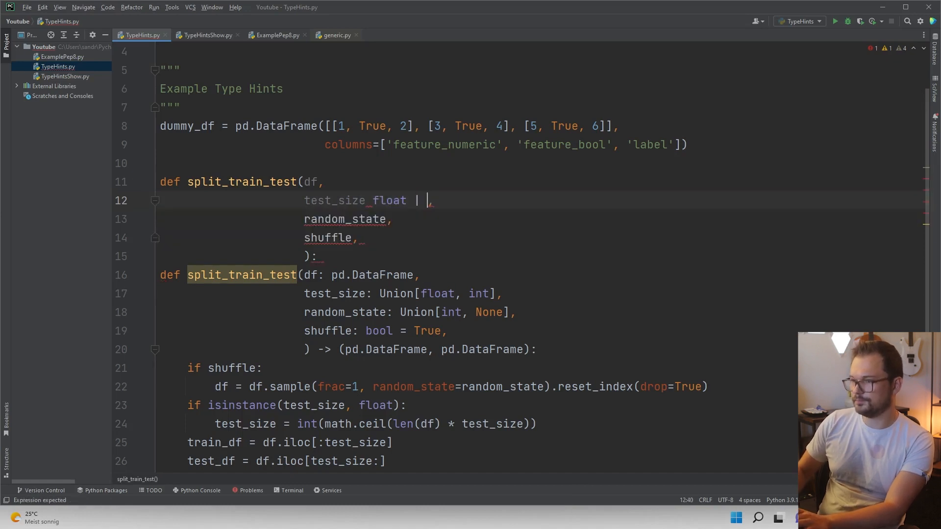
type("int")
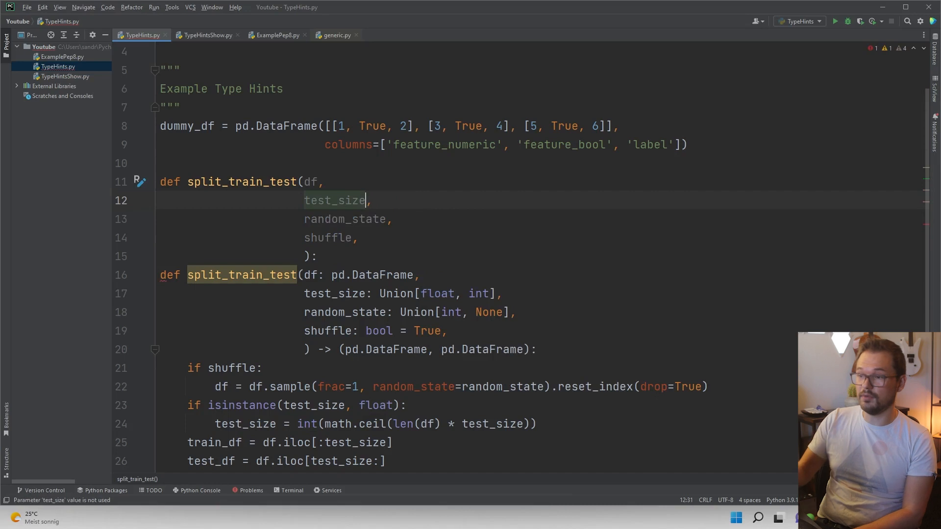
double_click(396, 293)
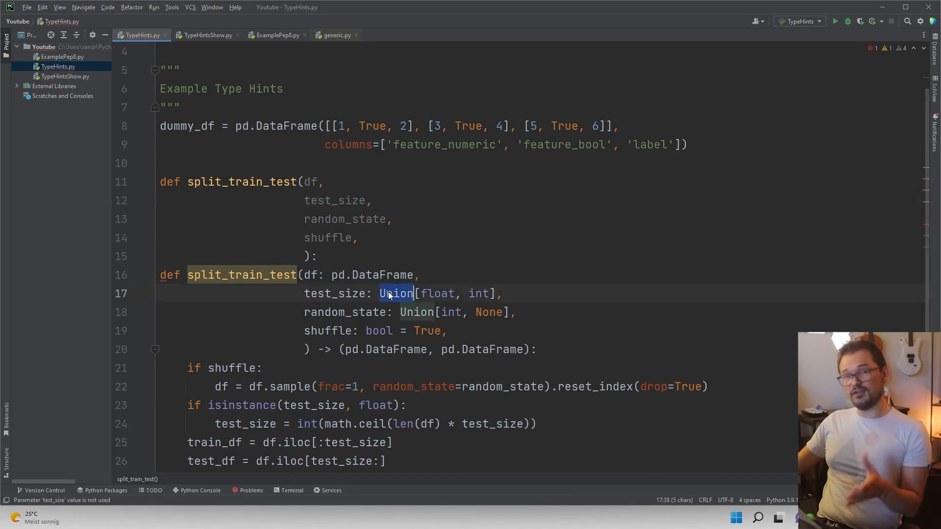
mouse_move(397, 293)
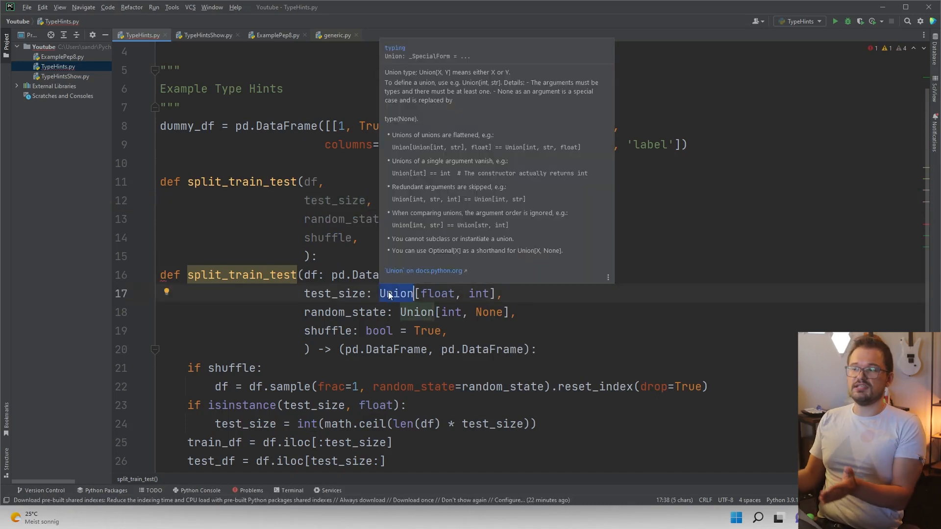
left_click(450, 311)
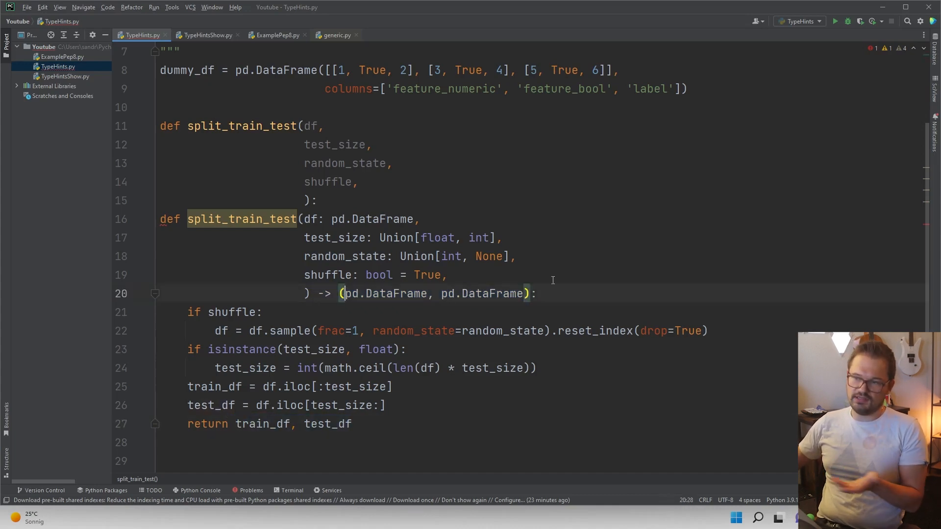
double_click(395, 293)
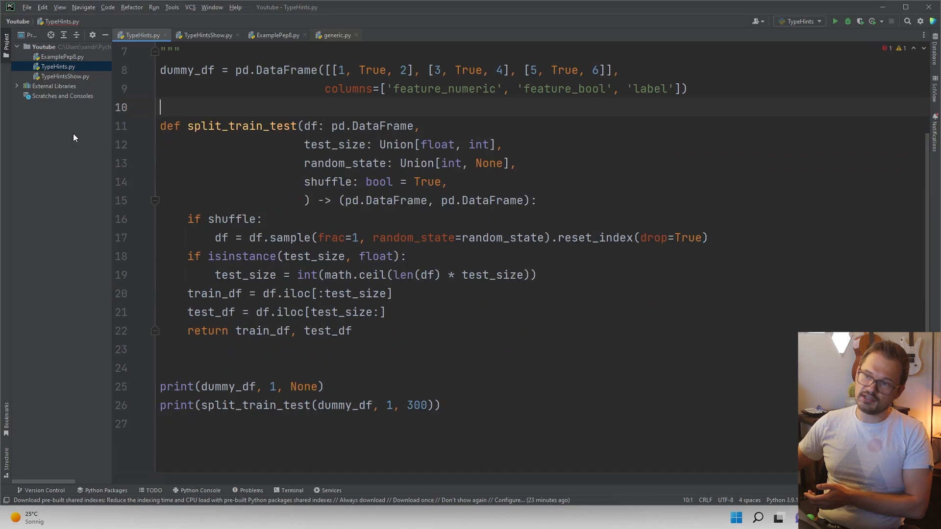
left_click(207, 35)
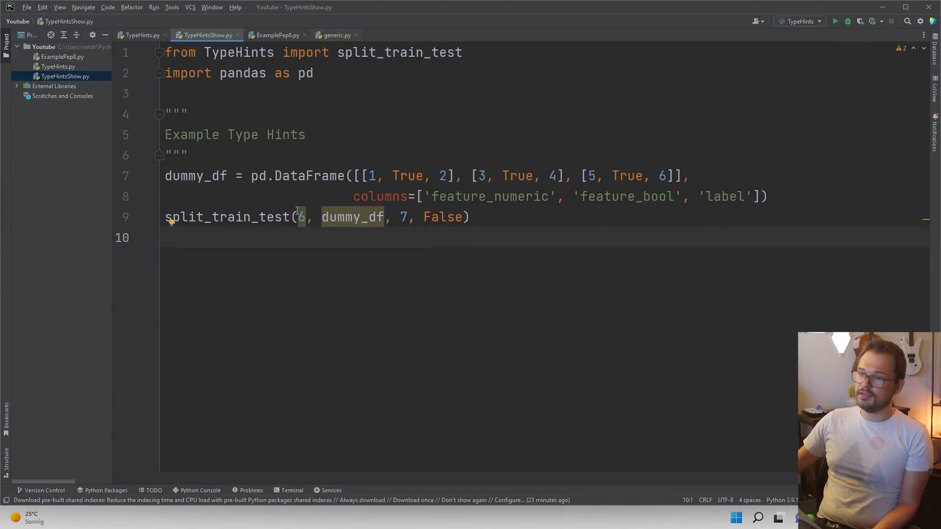
mouse_move(302, 217)
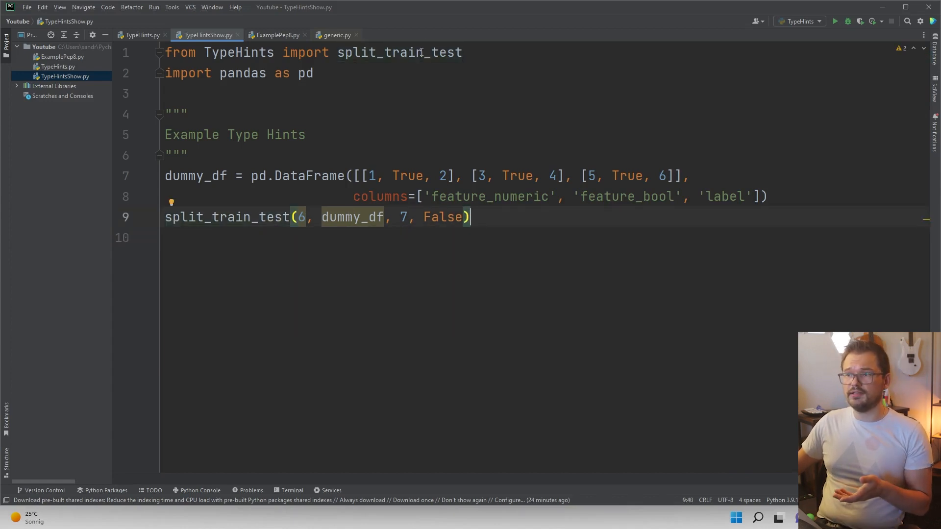
mouse_move(228, 217)
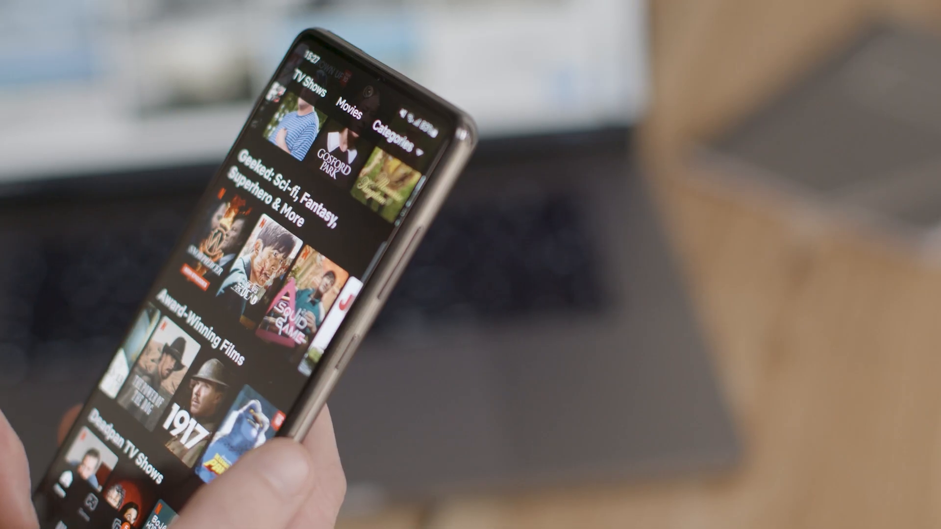
scroll("down", 3)
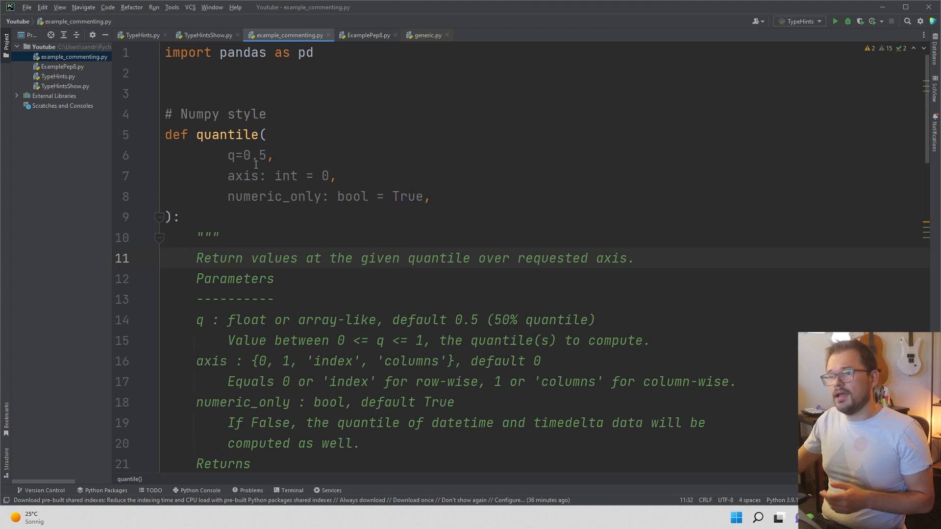
left_click_drag(226, 155, 430, 196)
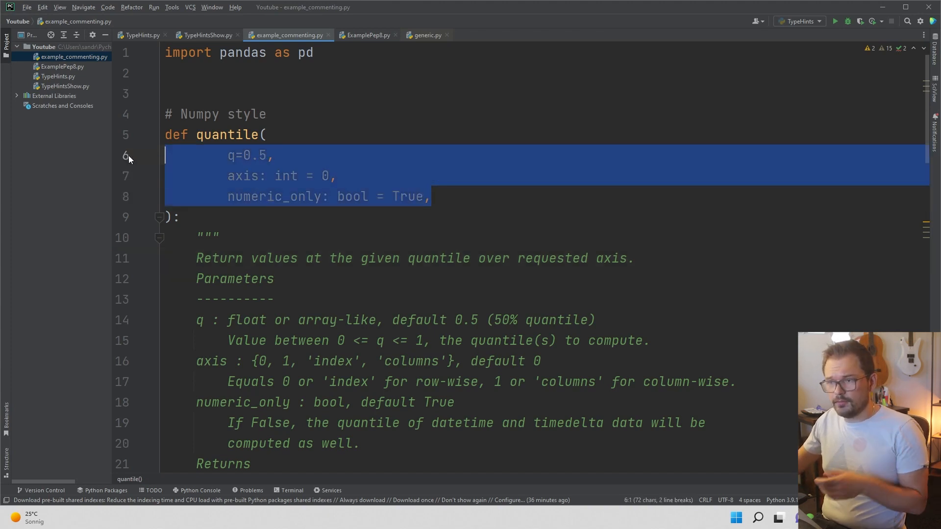
scroll("down", 3)
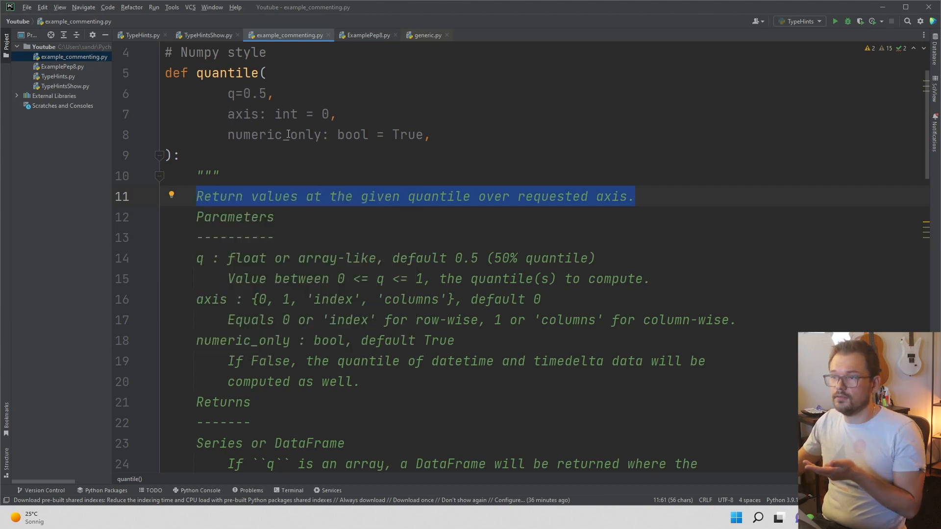
double_click(286, 114)
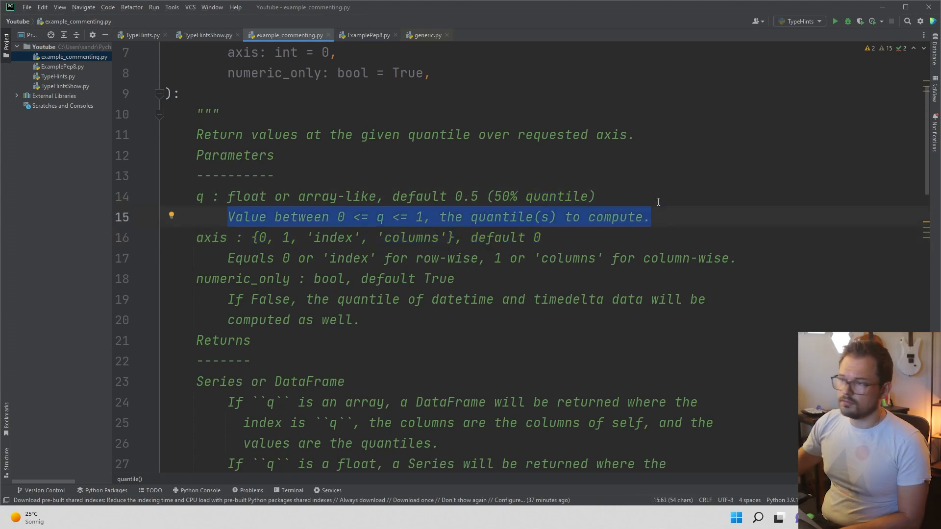
mouse_move(222, 258)
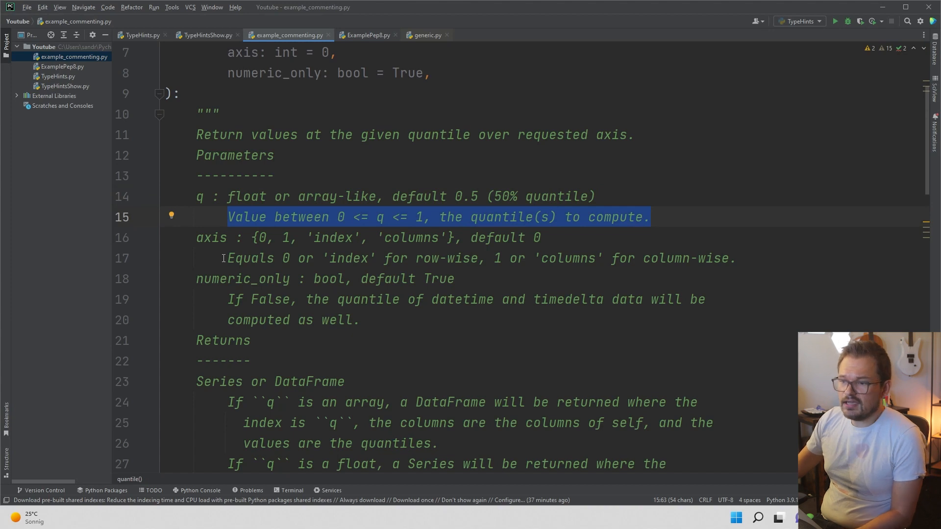
scroll("down", 3)
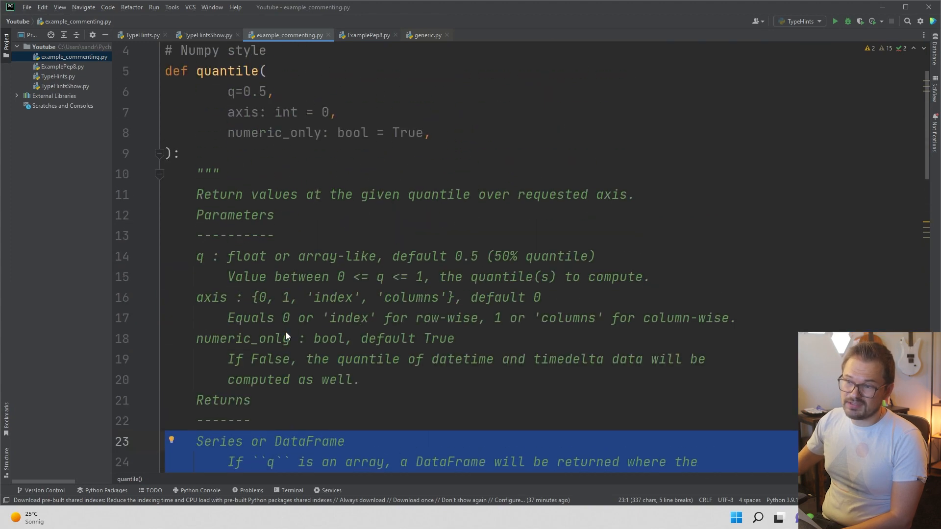
scroll("down", 3)
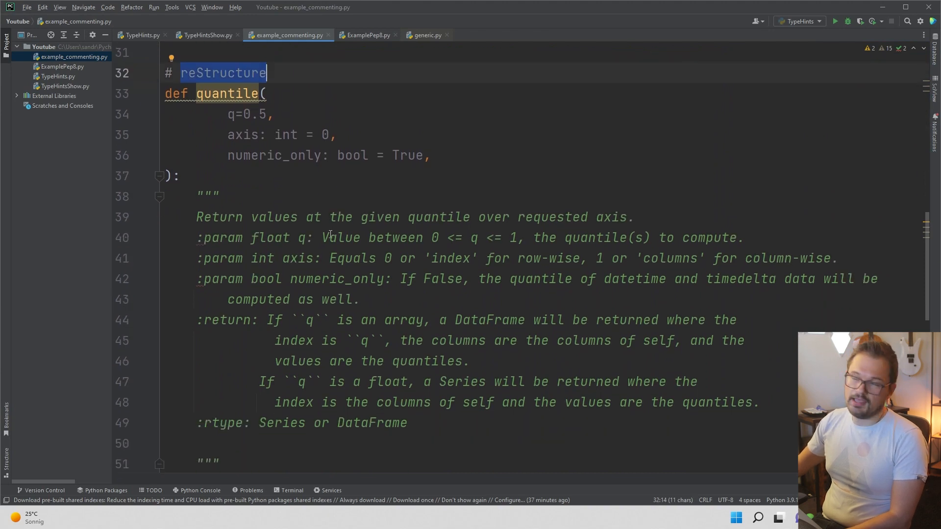
scroll("down", 3)
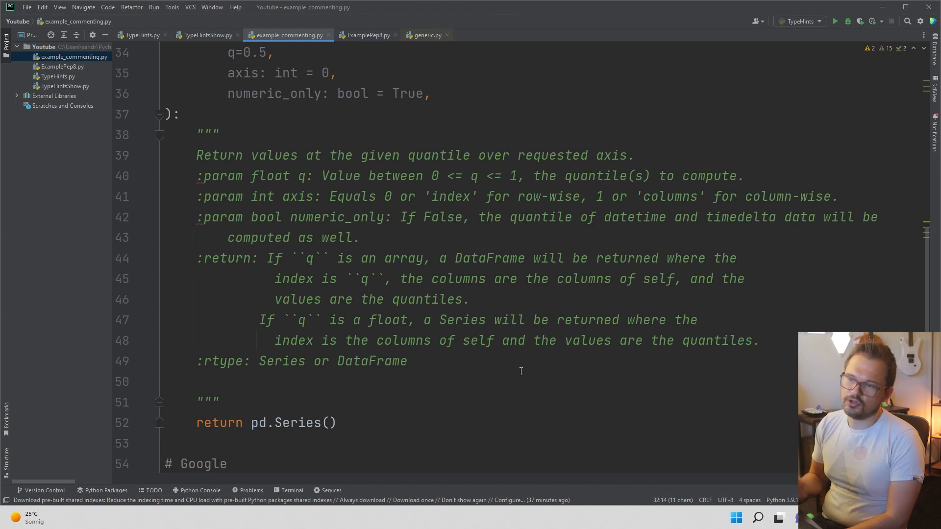
mouse_move(322, 182)
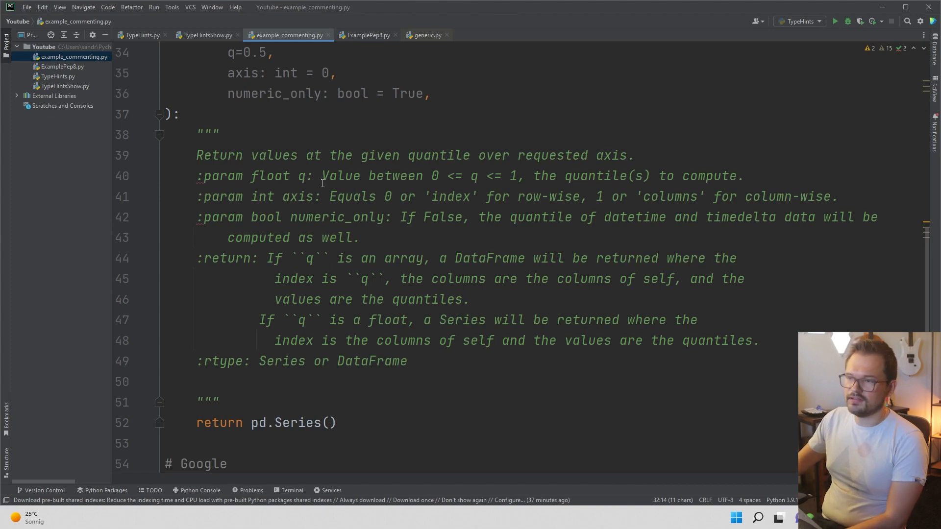
left_click_drag(322, 175, 742, 175)
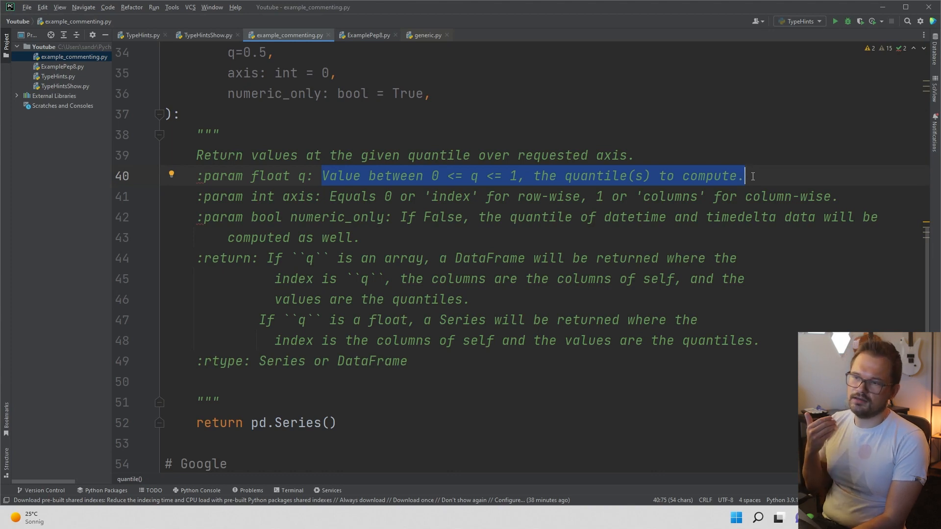
mouse_move(772, 325)
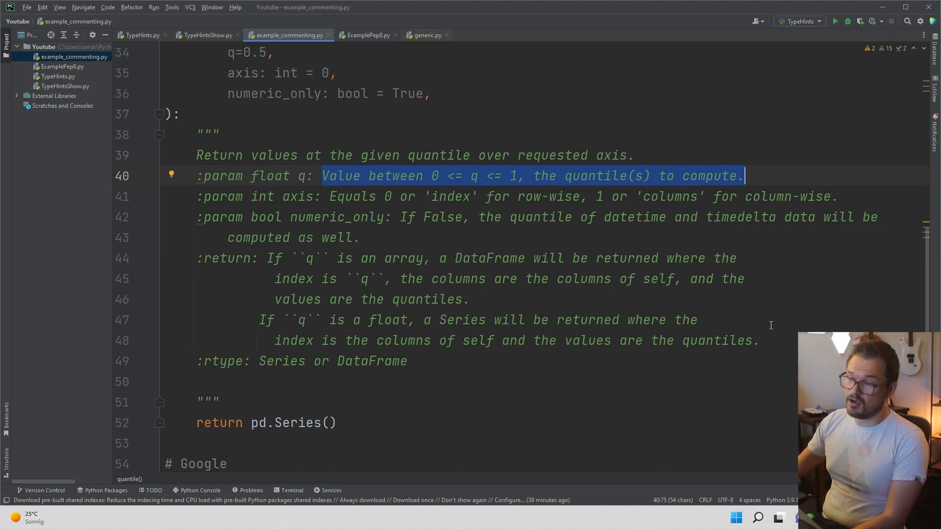
mouse_move(708, 366)
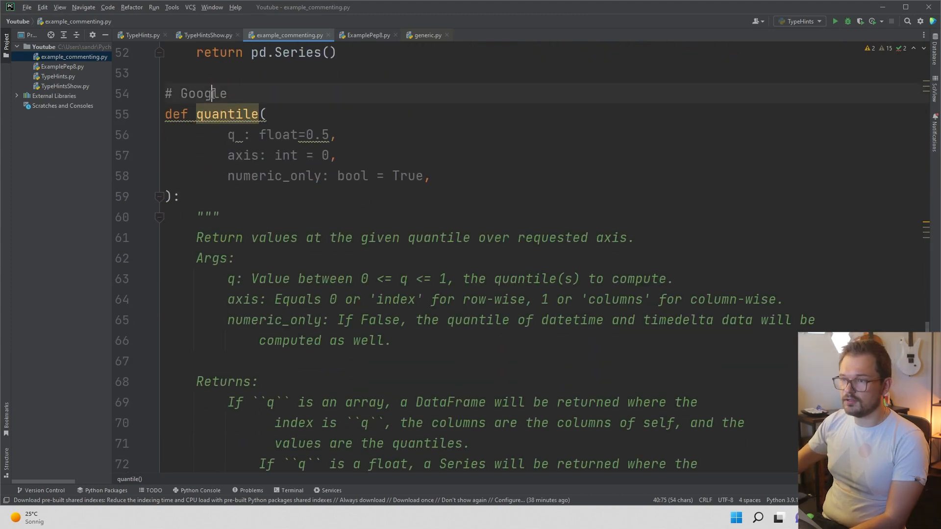
scroll("down", 3)
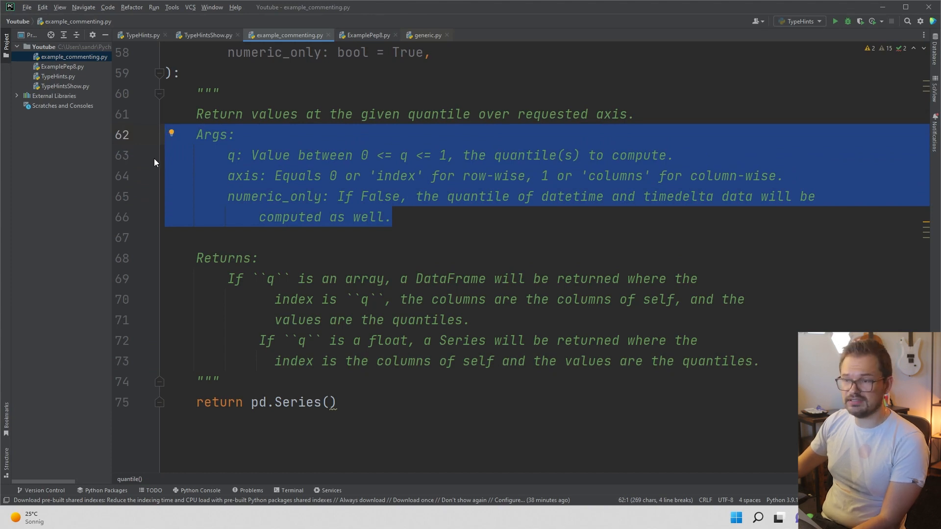
mouse_move(160, 174)
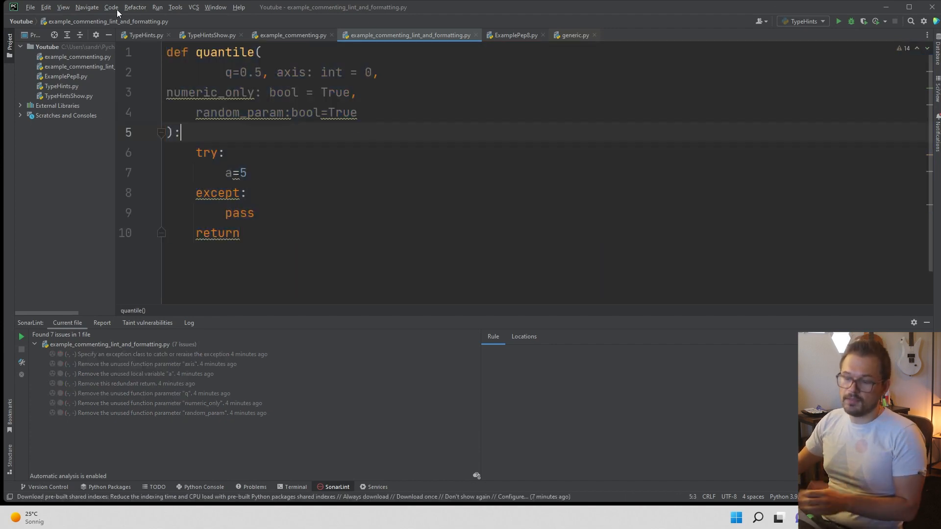
Select all the code and run Reformat Code, then move down to the quantile function
key("ctrl+a")
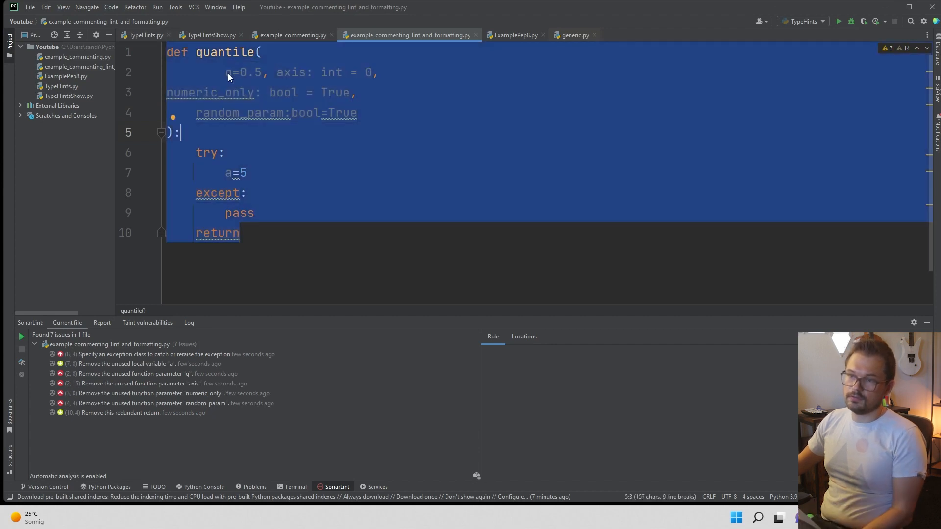
left_click(134, 7)
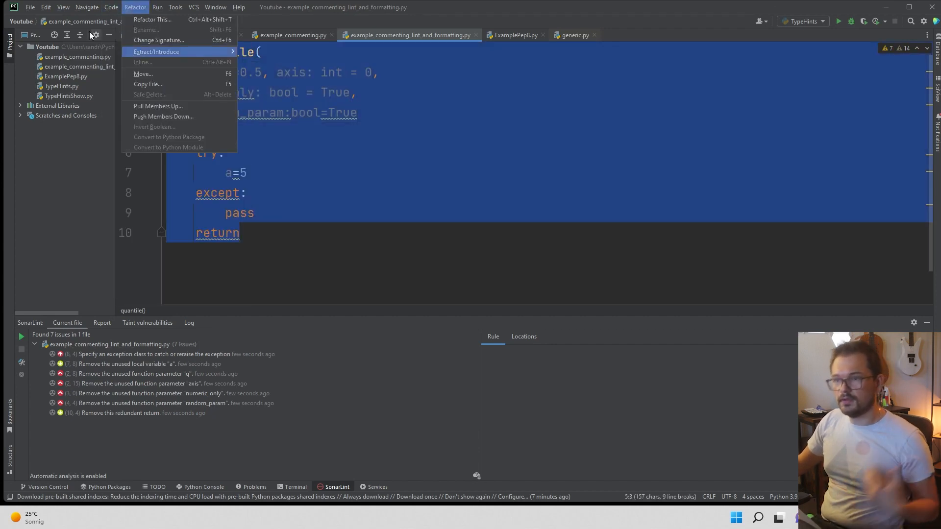
left_click(110, 7)
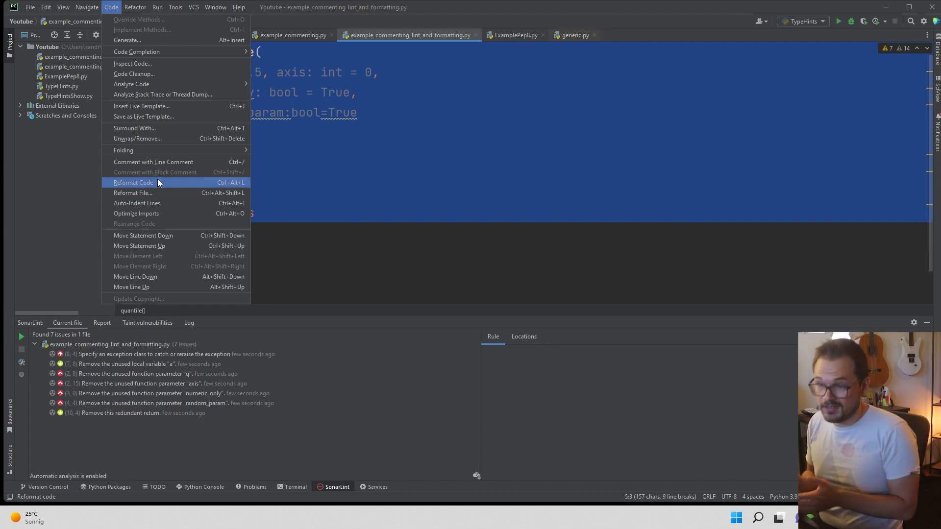
left_click(133, 183)
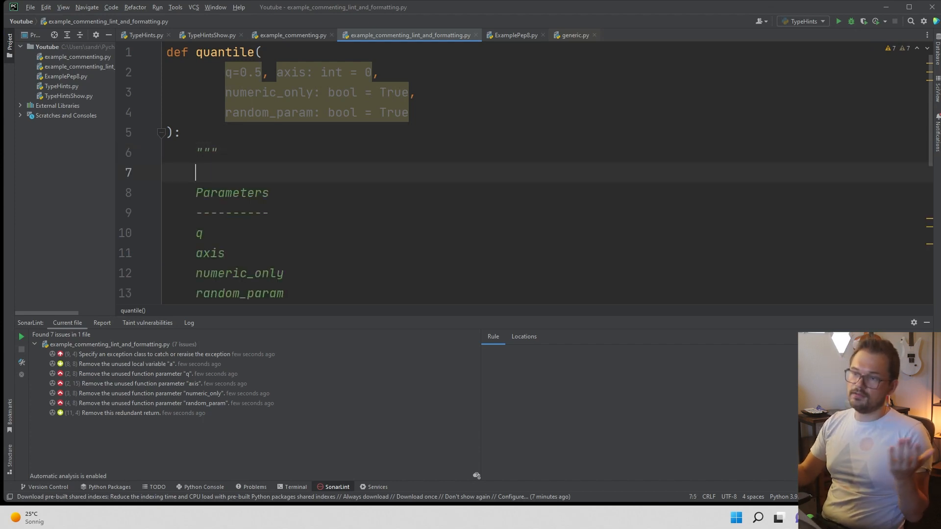
scroll("down", 3)
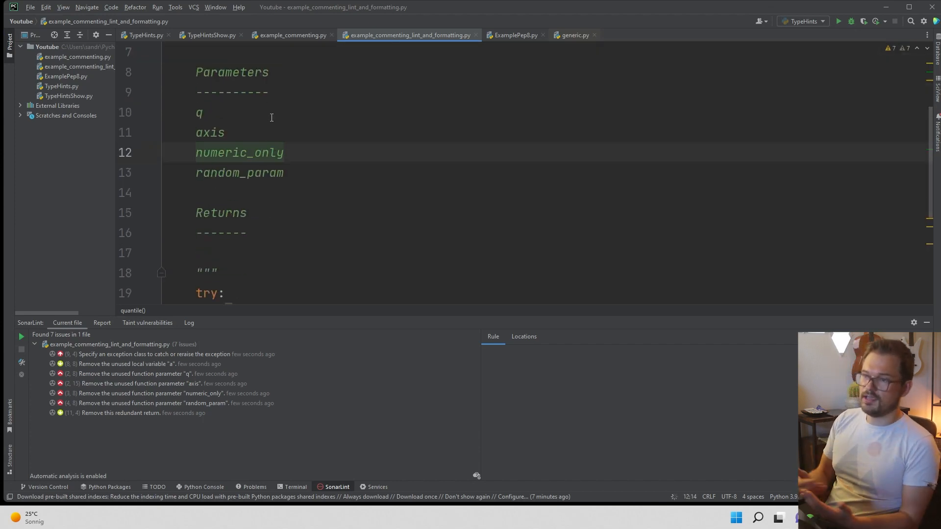
scroll("down", 3)
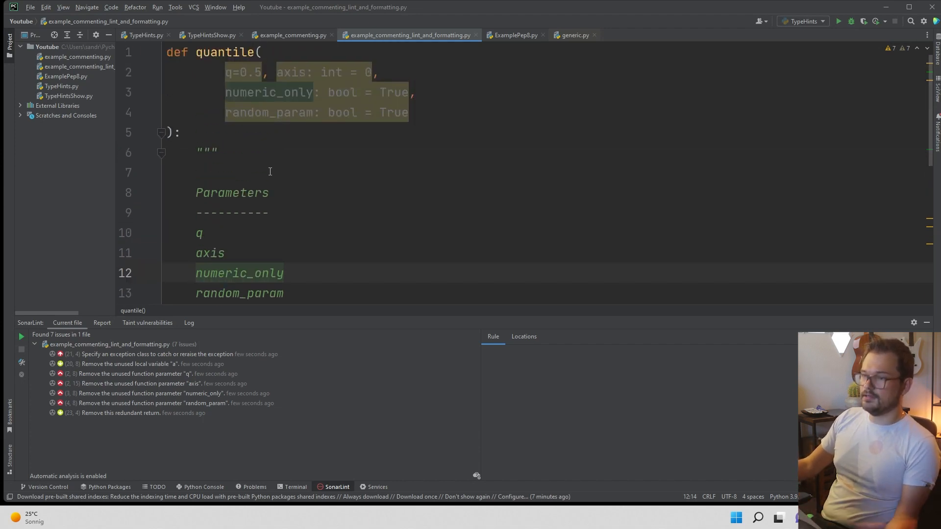
Switch the docstring format from NumPy to Google in Python Integrated Tools and confirm
scroll("down", 3)
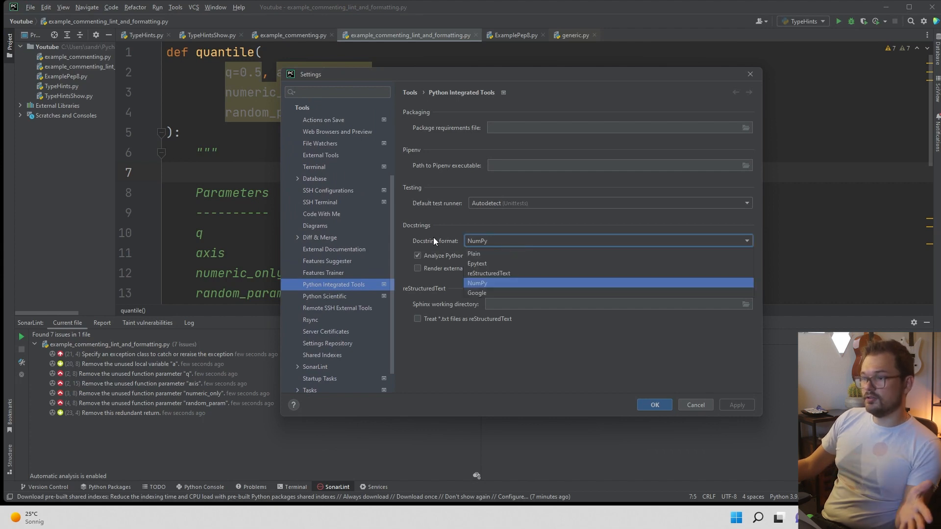
mouse_move(497, 293)
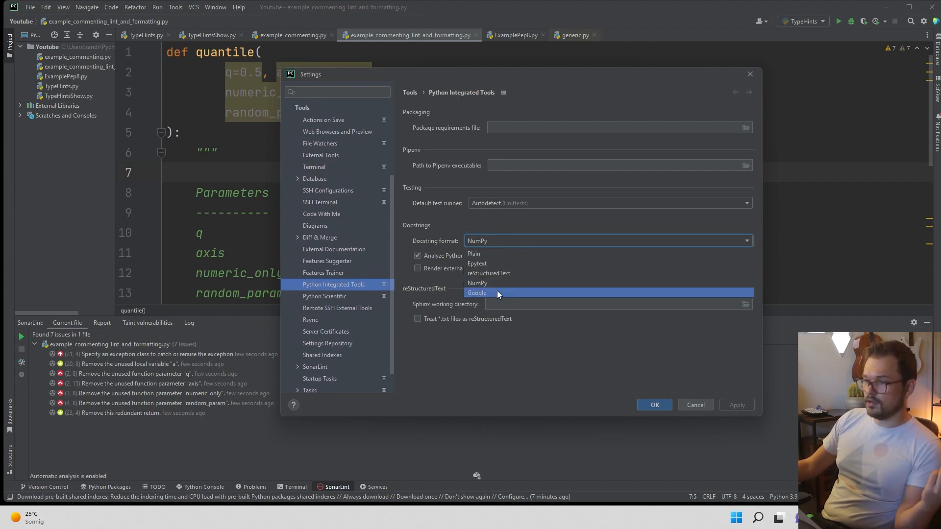
left_click(477, 293)
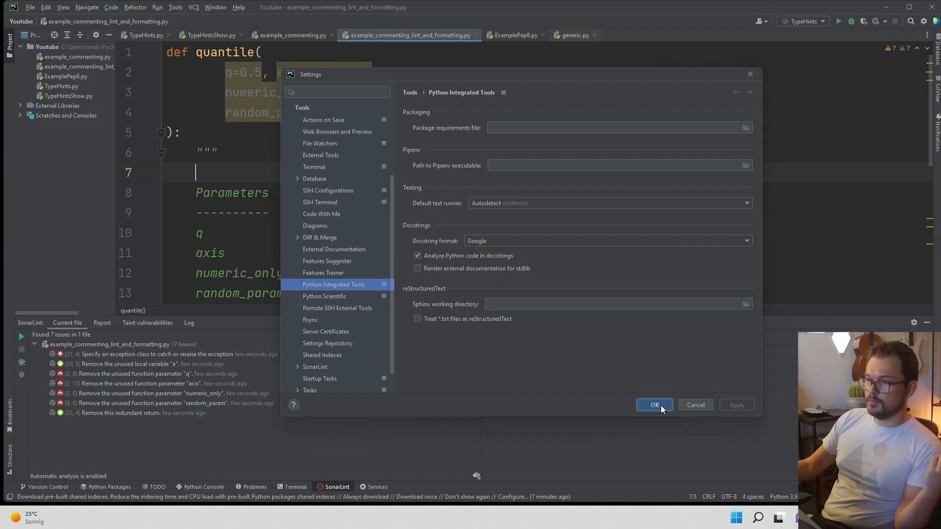
left_click(653, 405)
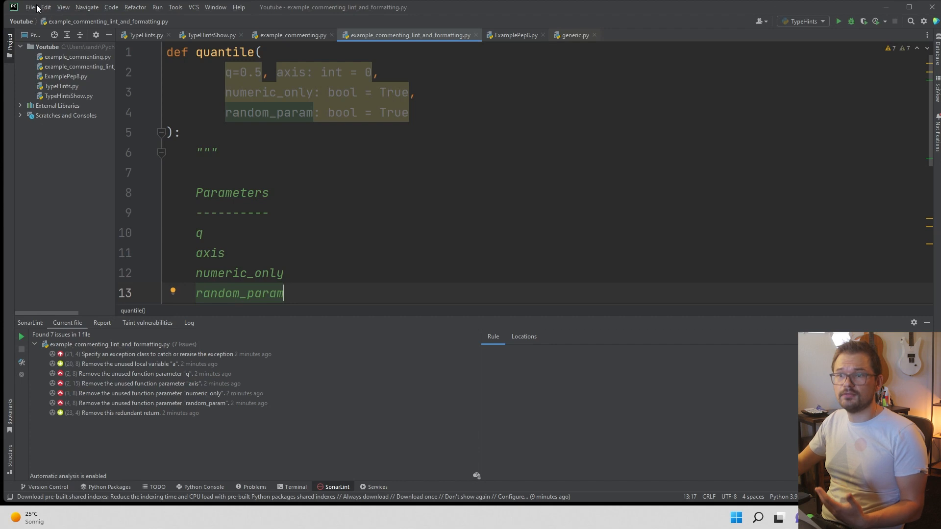
left_click(29, 7)
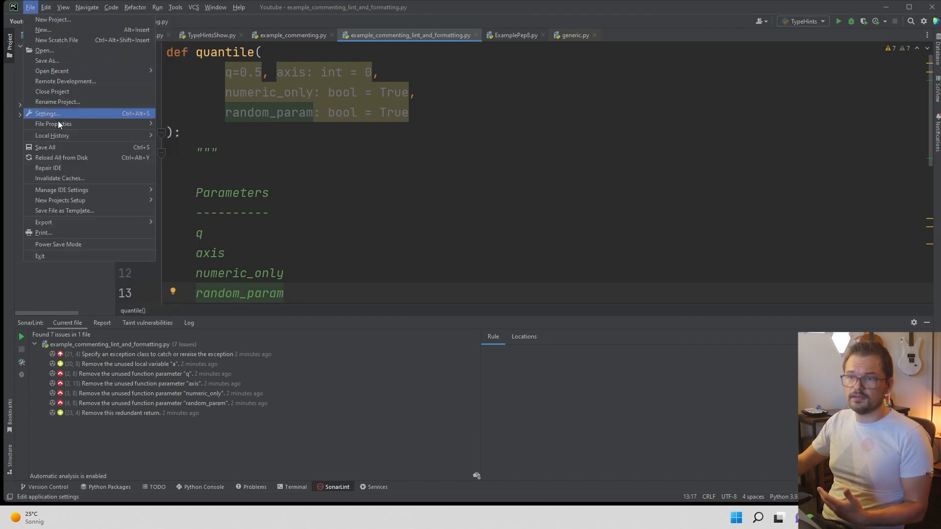
left_click(47, 114)
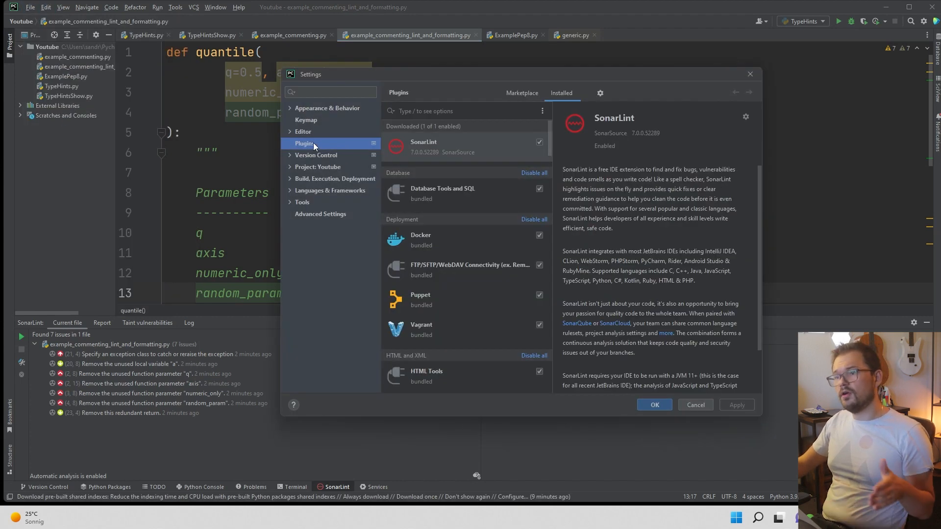
mouse_move(450, 101)
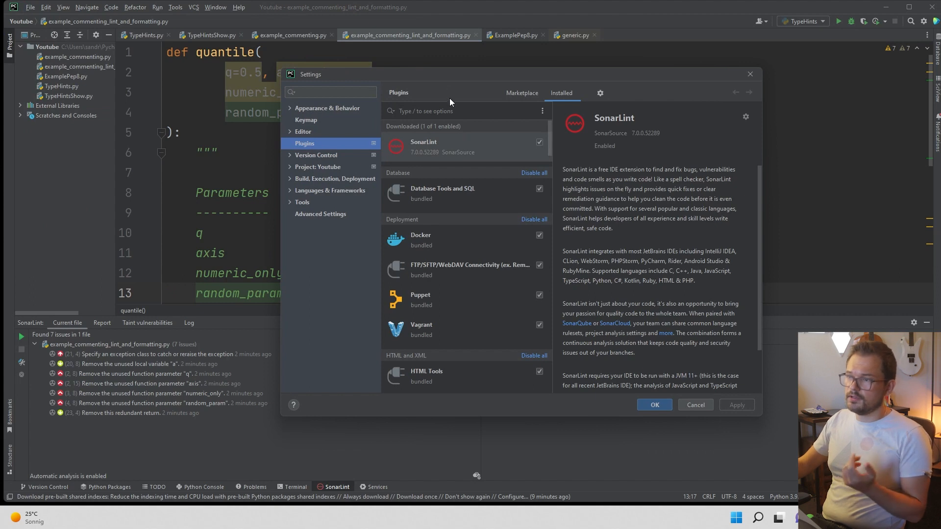
type("saon")
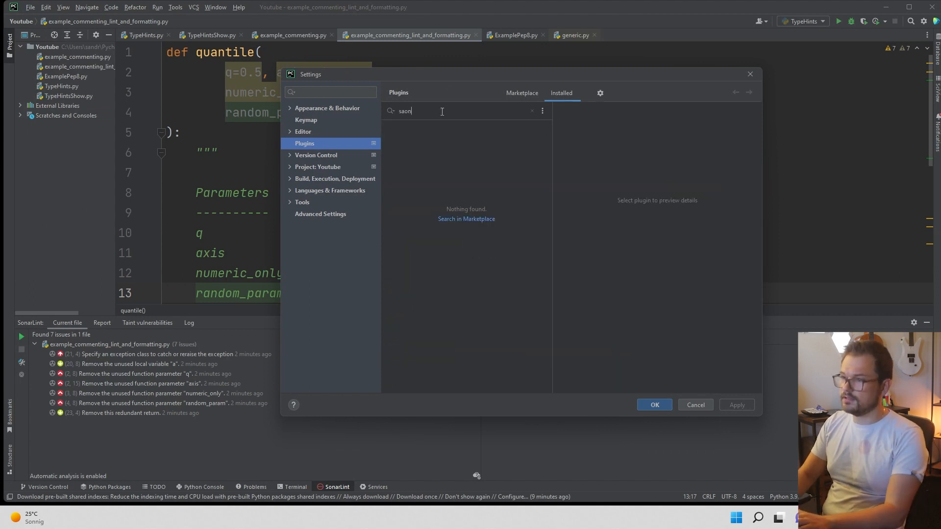
type("sonar")
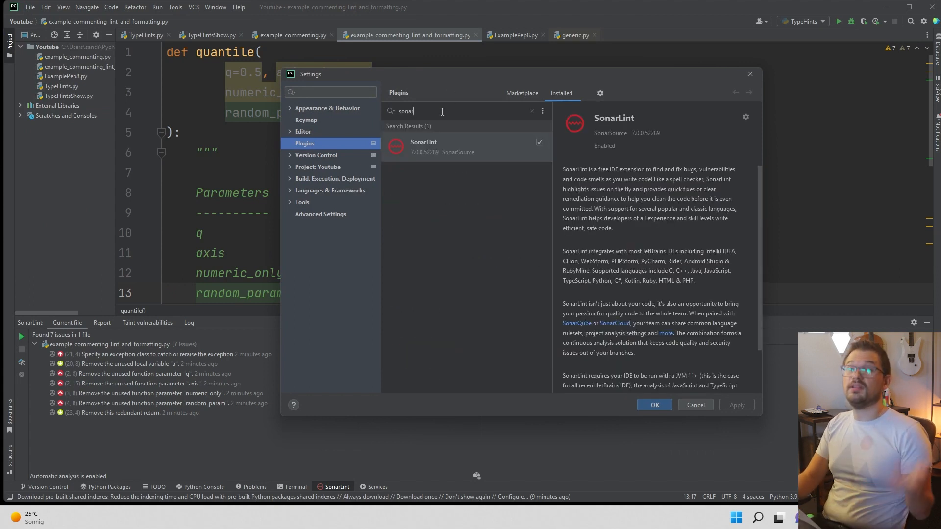
left_click(532, 111)
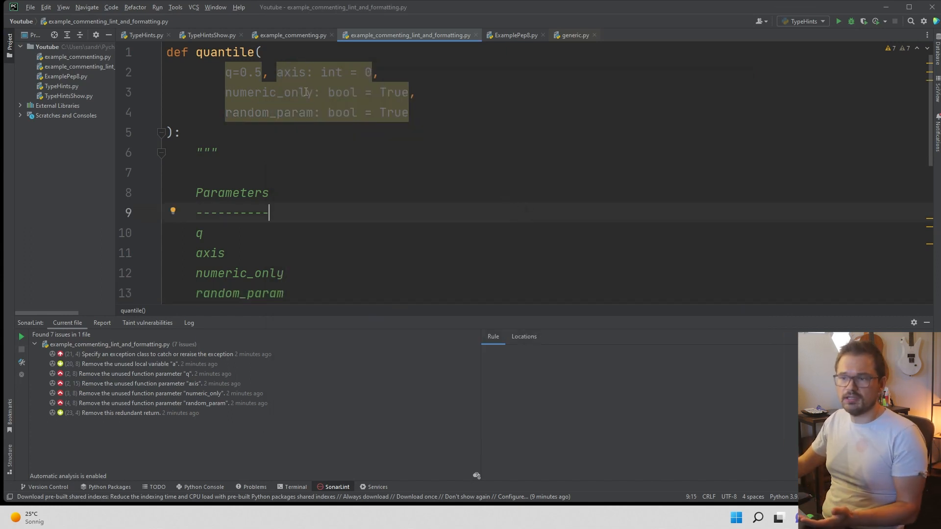
Select the SonarLint issue 'Specify an exception class to catch or reraise the exception'
scroll("down", 3)
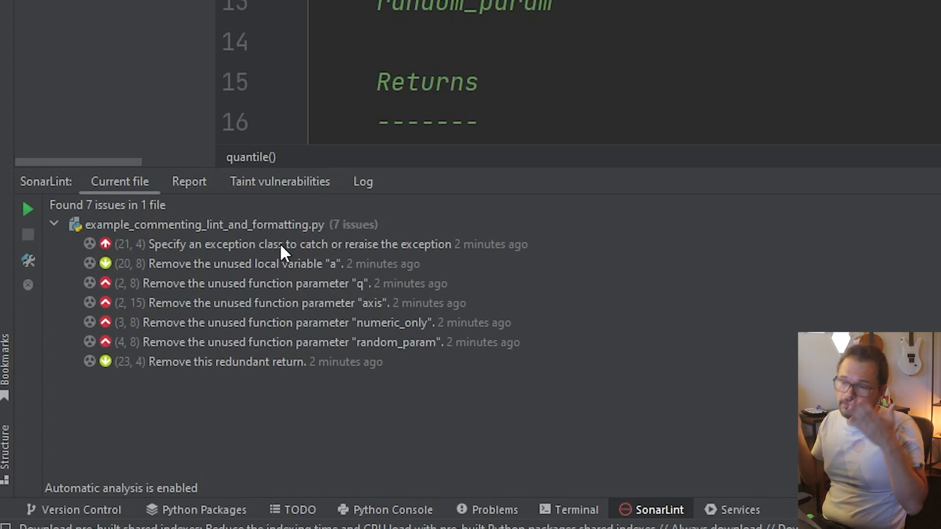
left_click(296, 244)
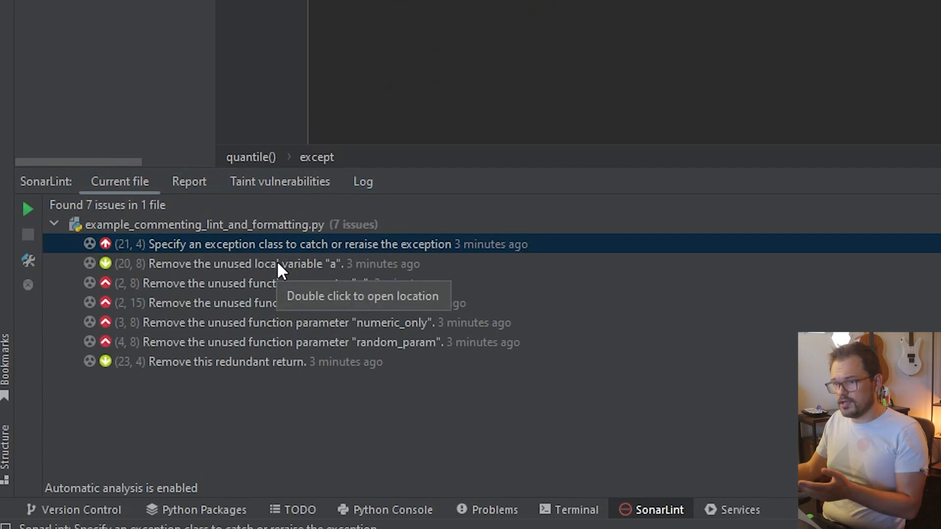
Jump to the bare except on line 21 and make it catch TypeError
double_click(298, 244)
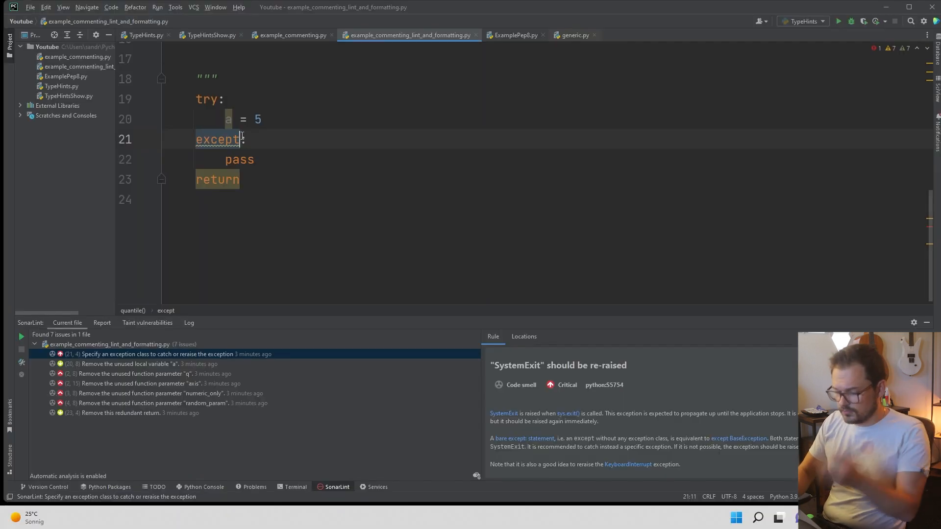
type("\" \"")
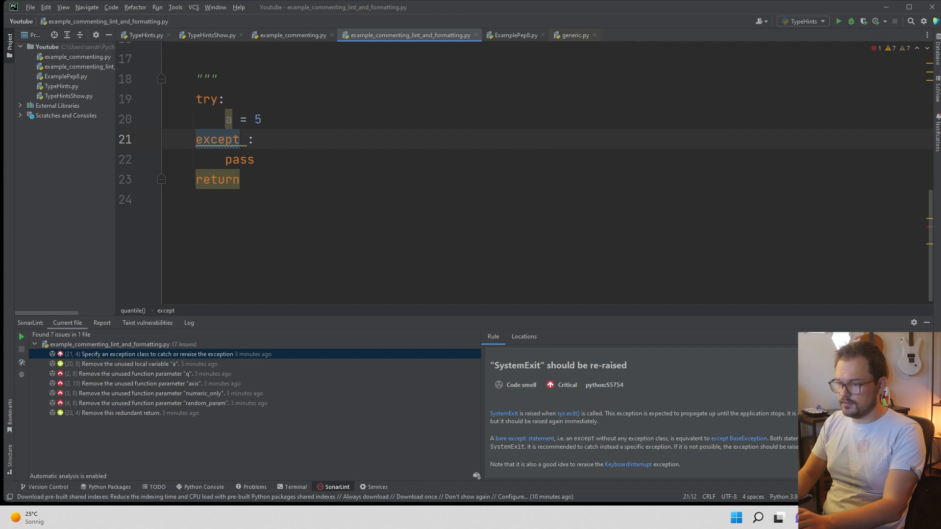
type("TypeError")
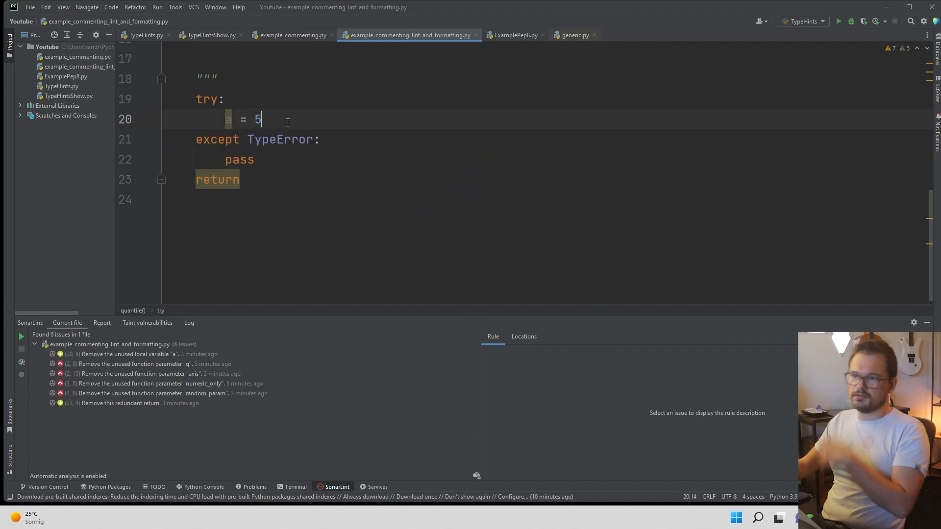
mouse_move(281, 139)
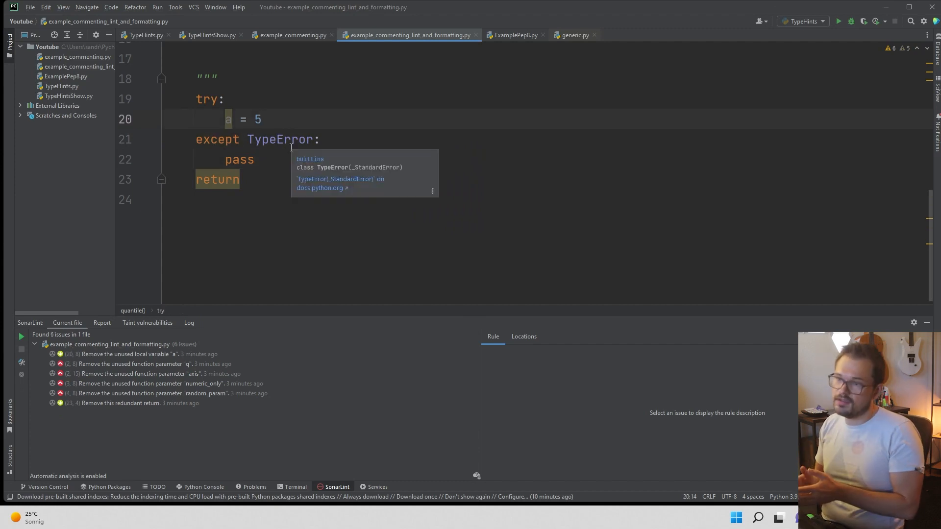
mouse_move(185, 314)
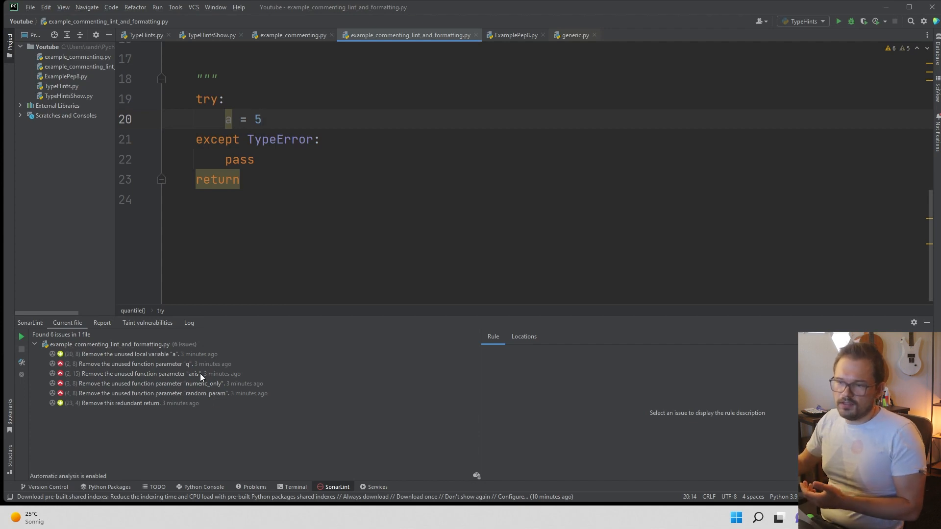
Show the rule details for 'Remove the unused function parameter axis'
left_click(144, 373)
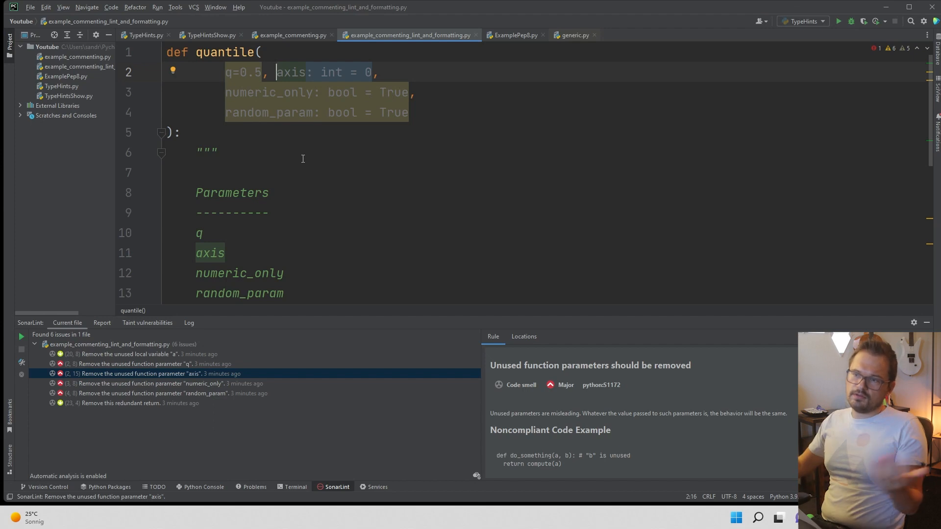
scroll("down", 3)
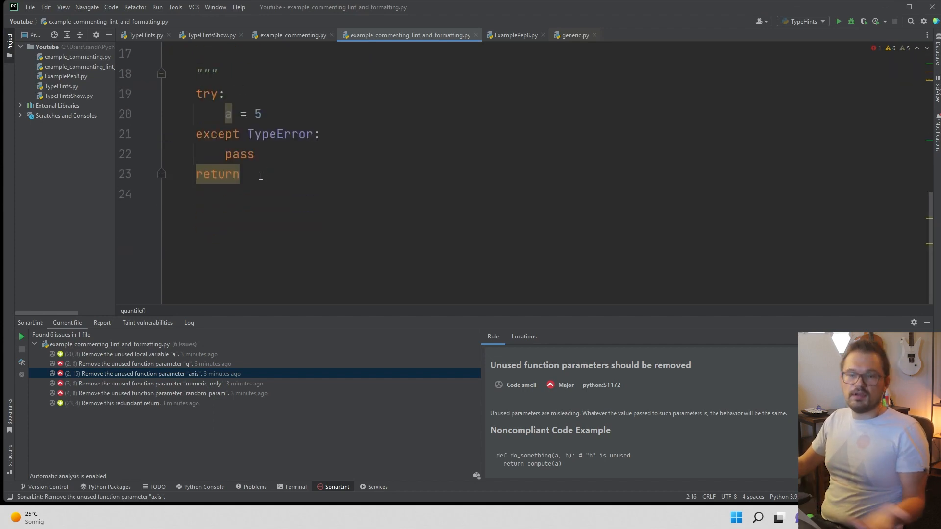
mouse_move(268, 195)
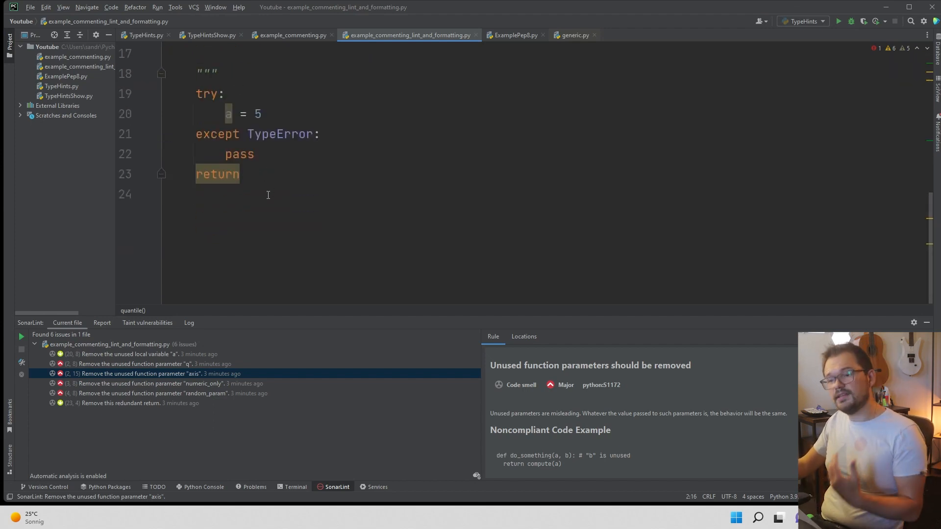